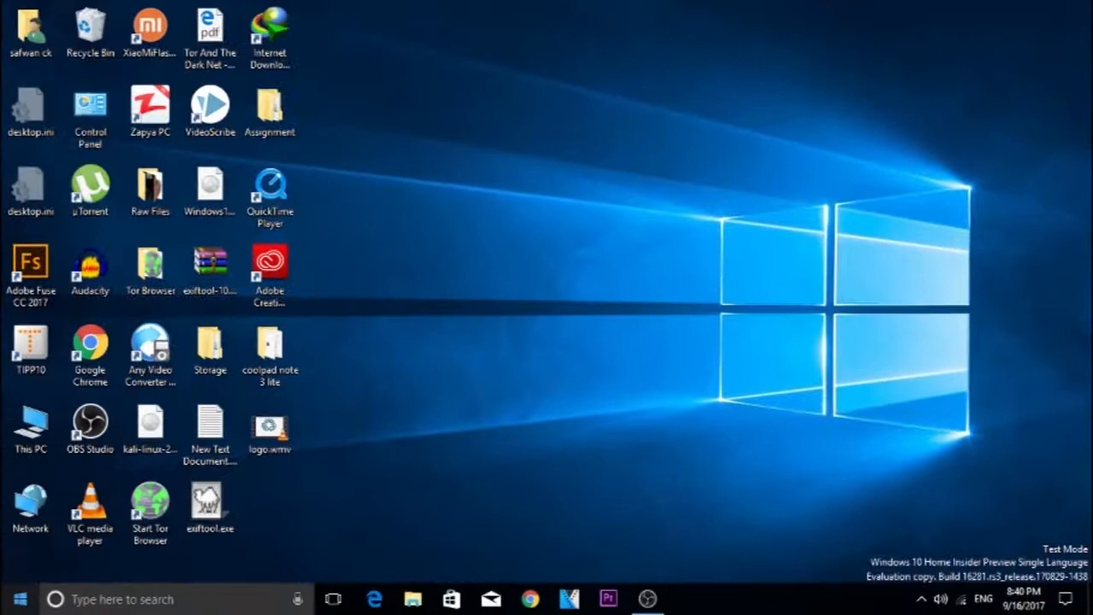
- Run lxrun /uninstall /full in Command Prompt and confirm the uninstall with y
{"action": "right_click", "coordinate": [19, 598]}
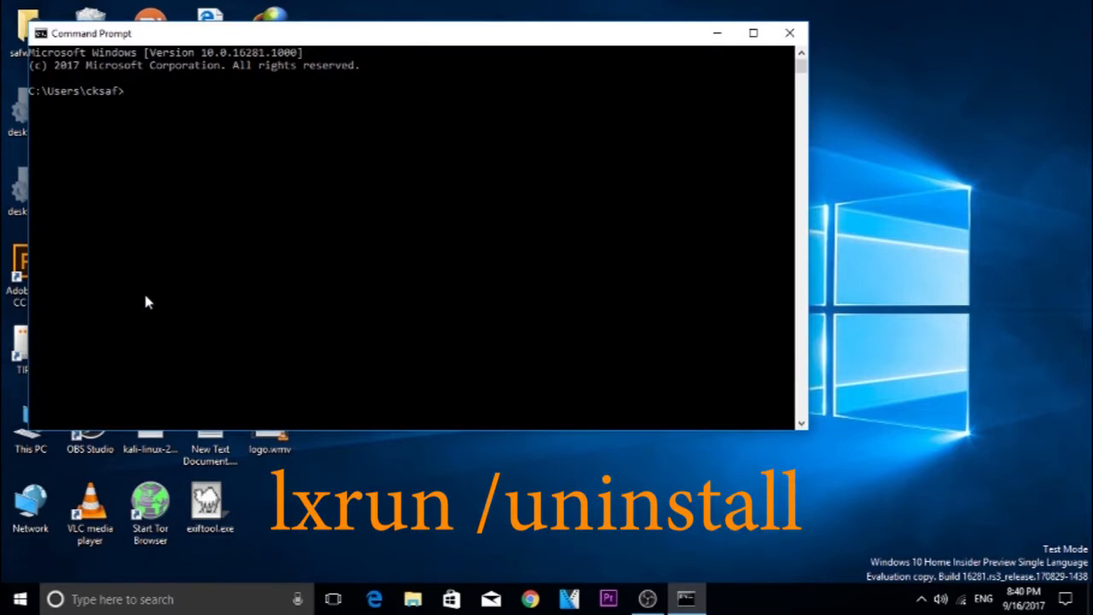
{"action": "type", "text": "lxr"}
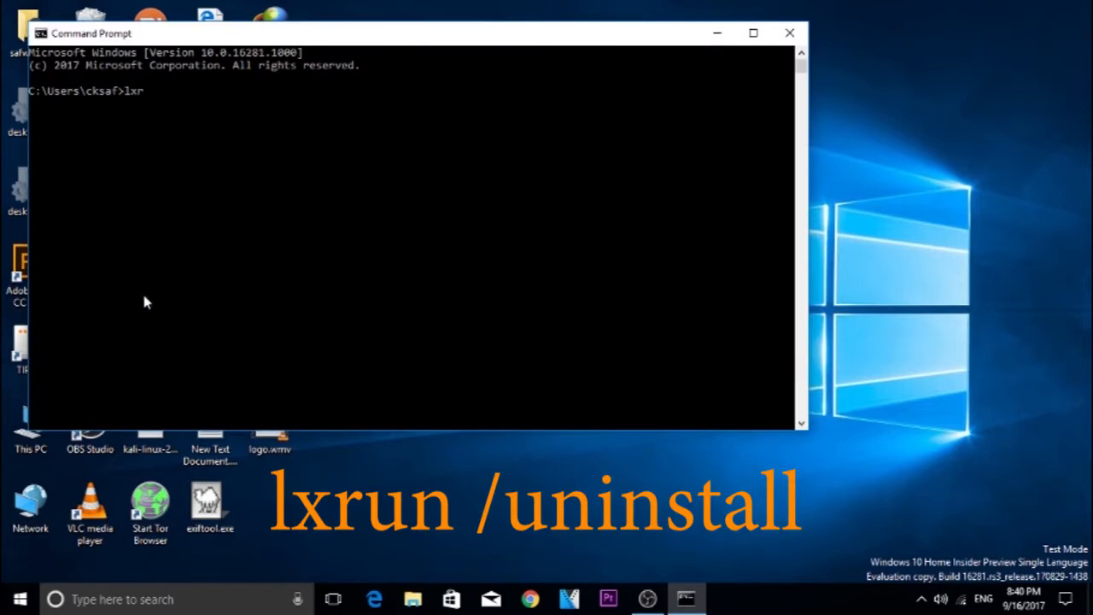
{"action": "type", "text": "un /"}
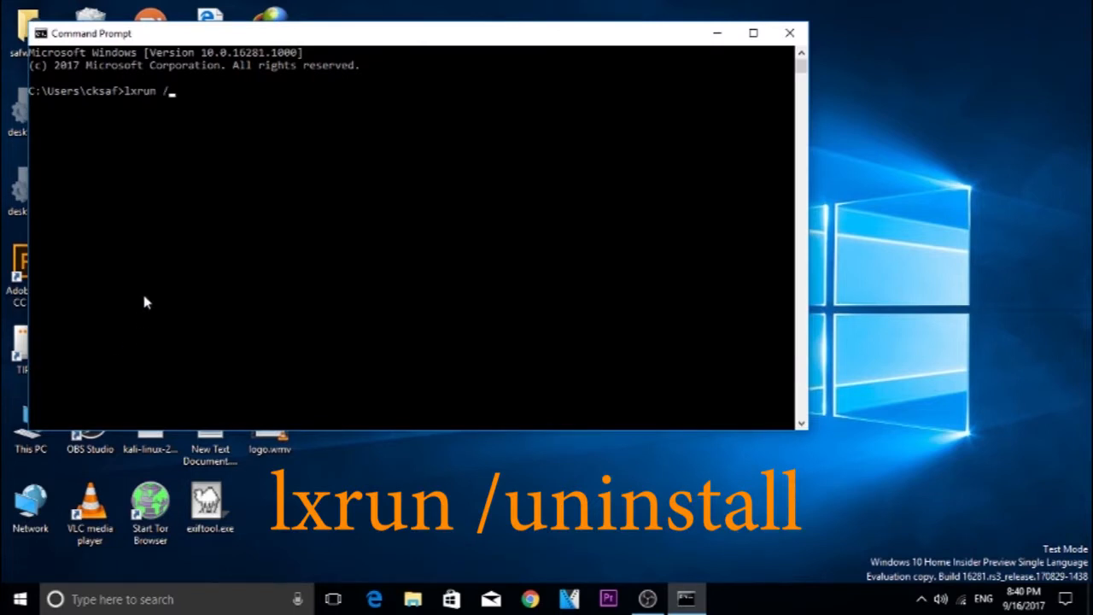
{"action": "type", "text": "uninstall"}
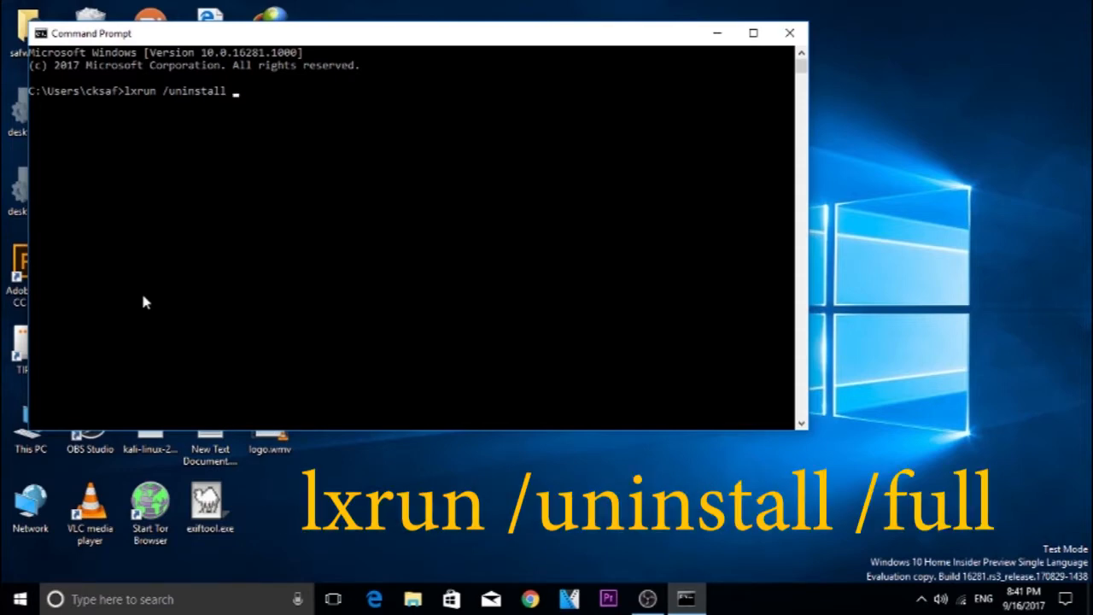
{"action": "type", "text": "/fu"}
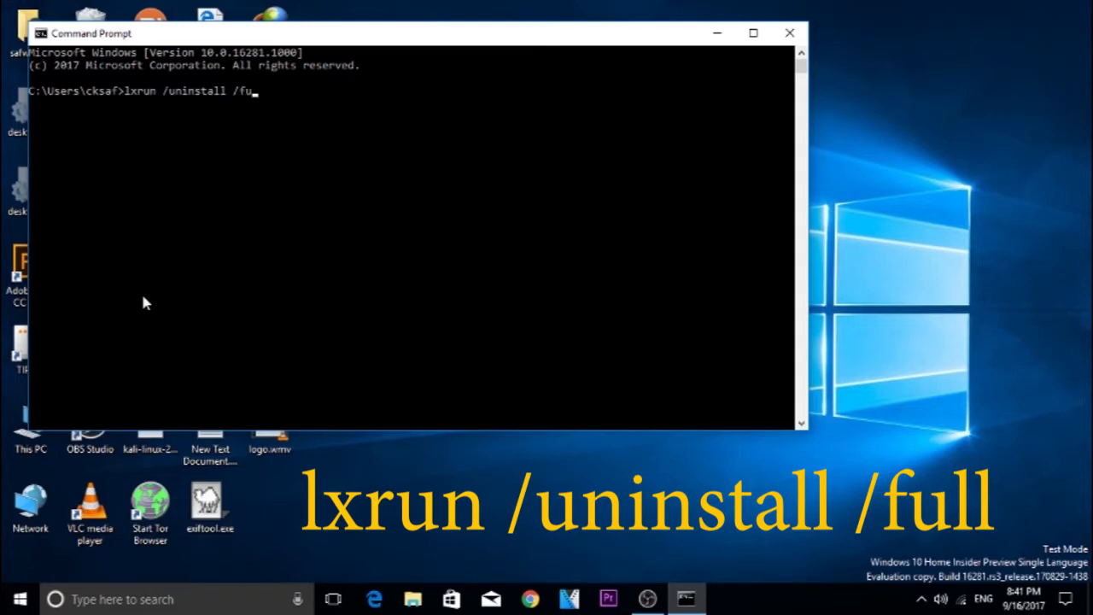
{"action": "key", "text": "Return"}
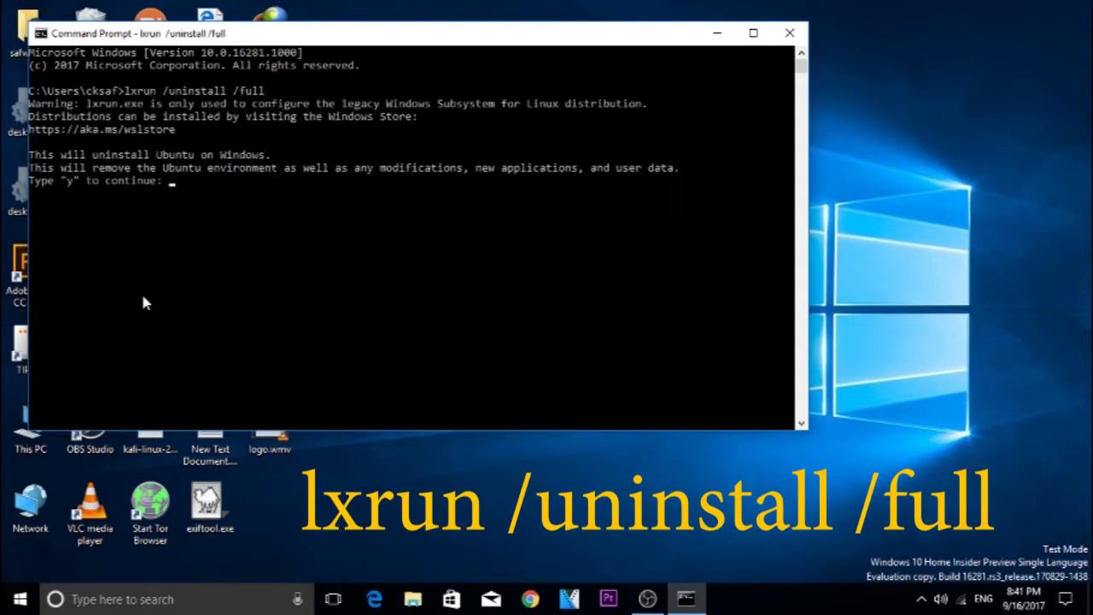
{"action": "mouse_move", "coordinate": [225, 179]}
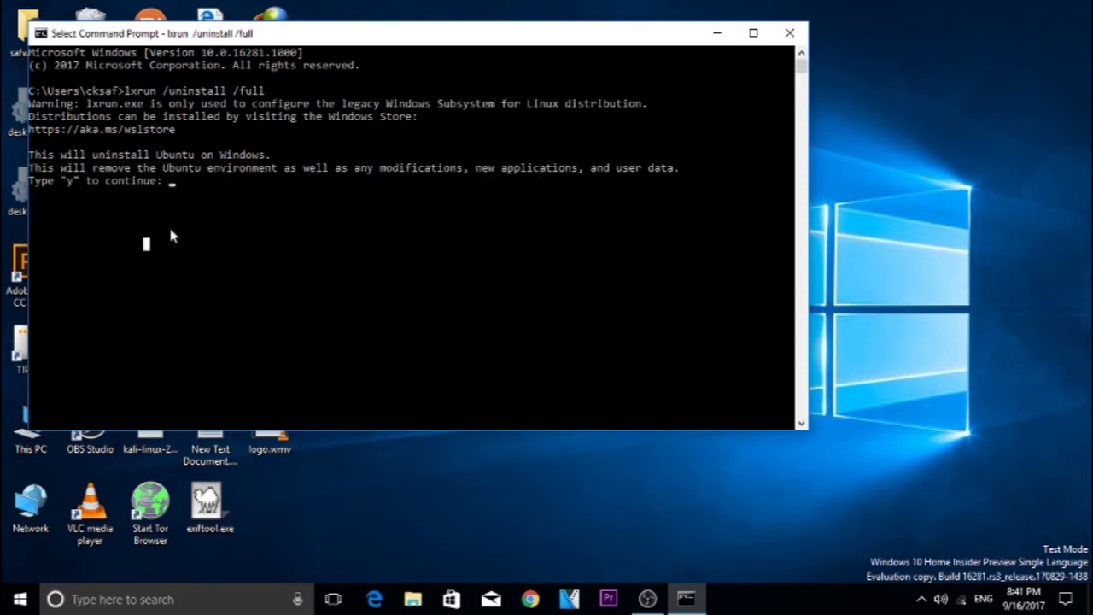
{"action": "type", "text": "y"}
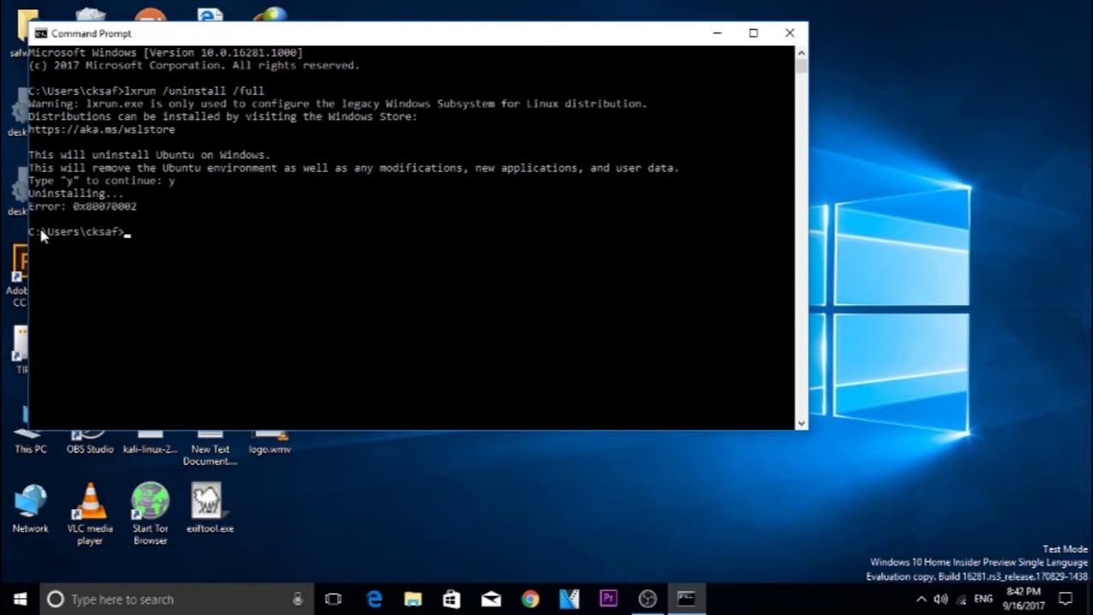
{"action": "left_click", "coordinate": [789, 32]}
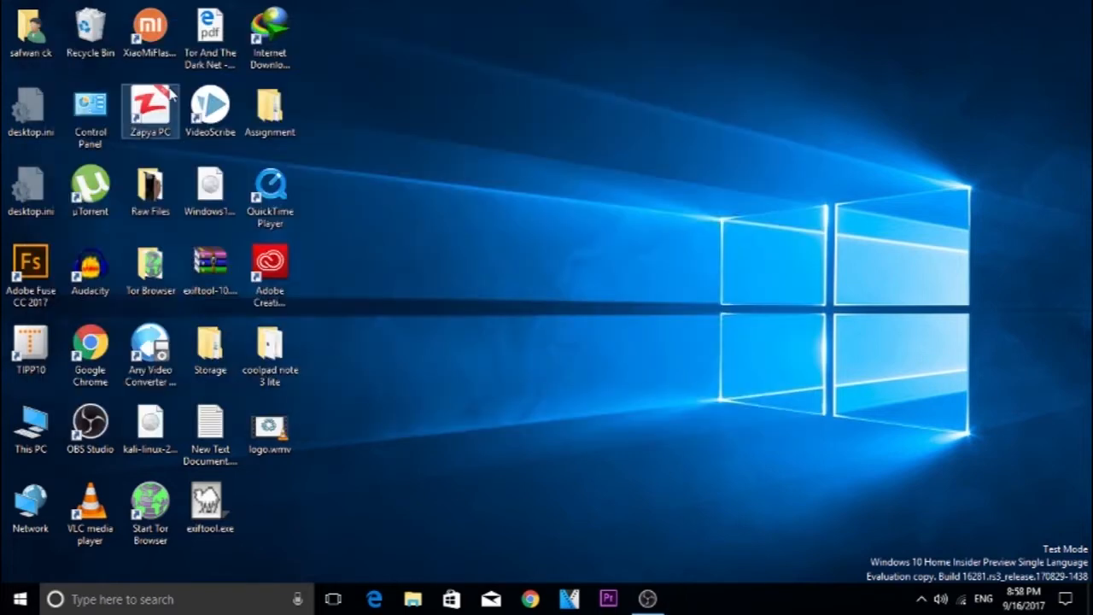
{"action": "left_click", "coordinate": [19, 598]}
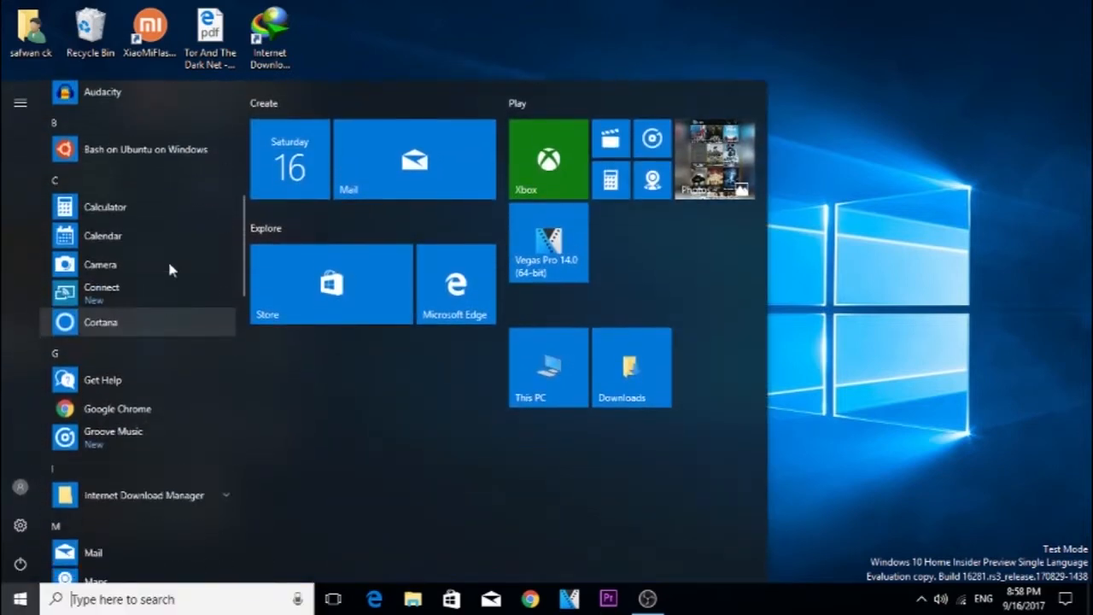
{"action": "left_click", "coordinate": [145, 148]}
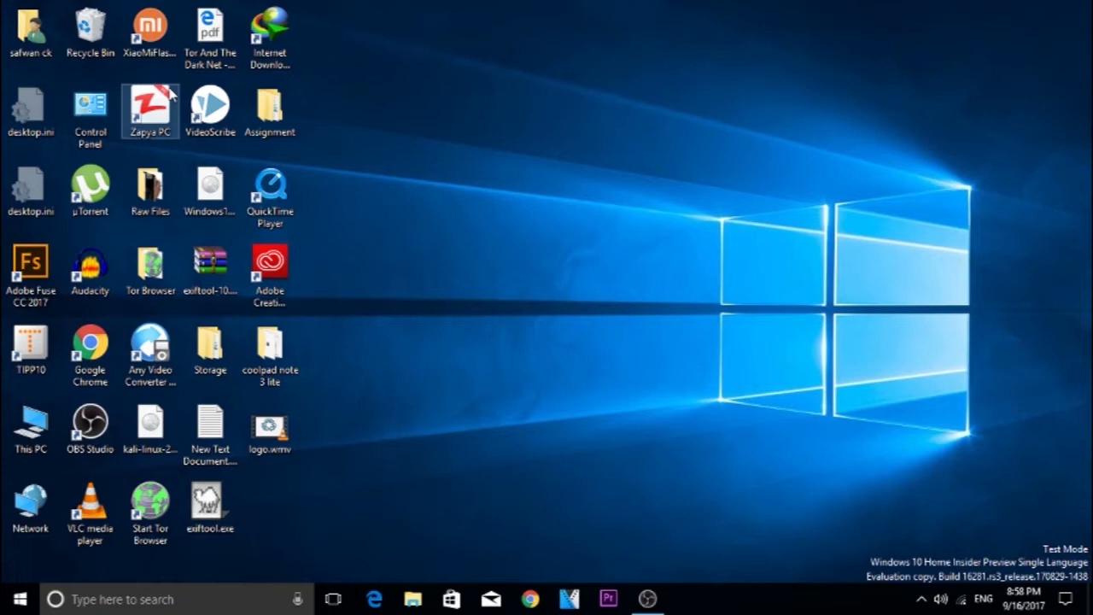
- Browse to the AppData\Local\lxss root folder, select all its contents and delete them
{"action": "left_click", "coordinate": [31, 34]}
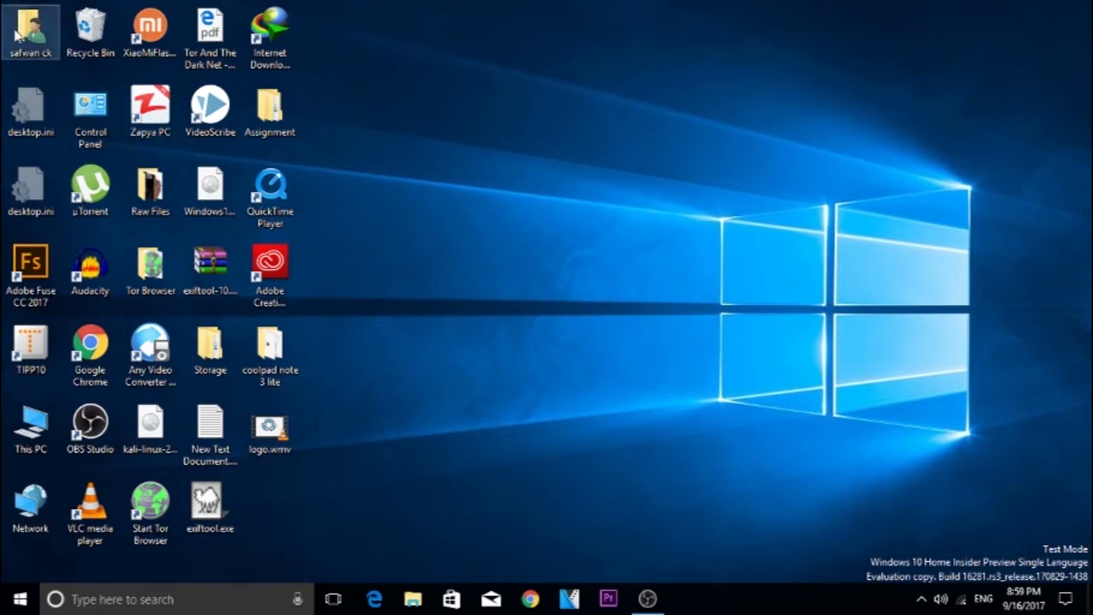
{"action": "double_click", "coordinate": [31, 26]}
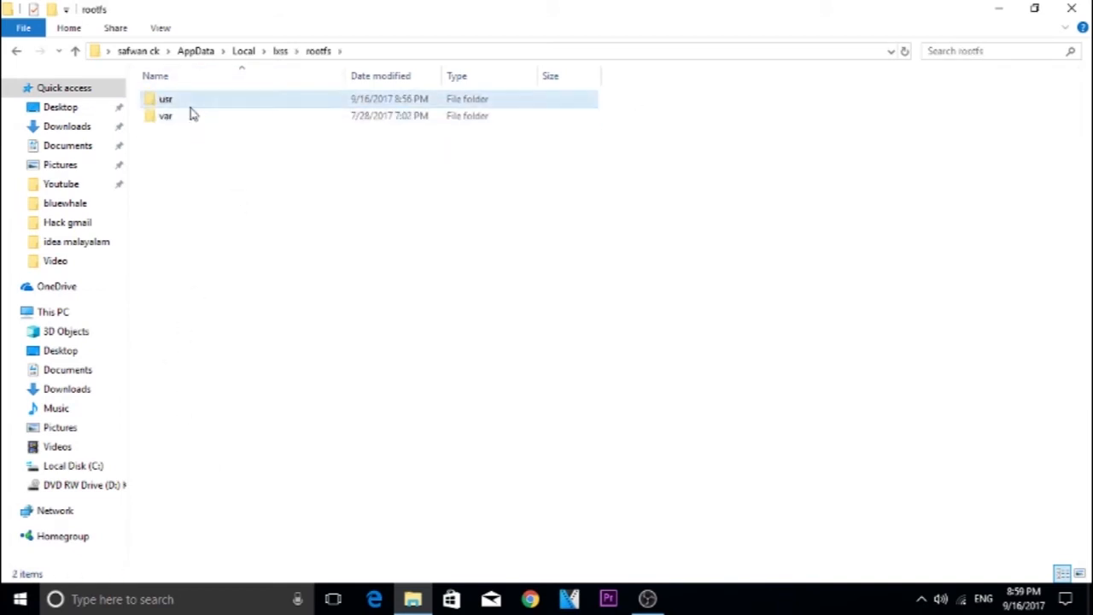
{"action": "double_click", "coordinate": [166, 97]}
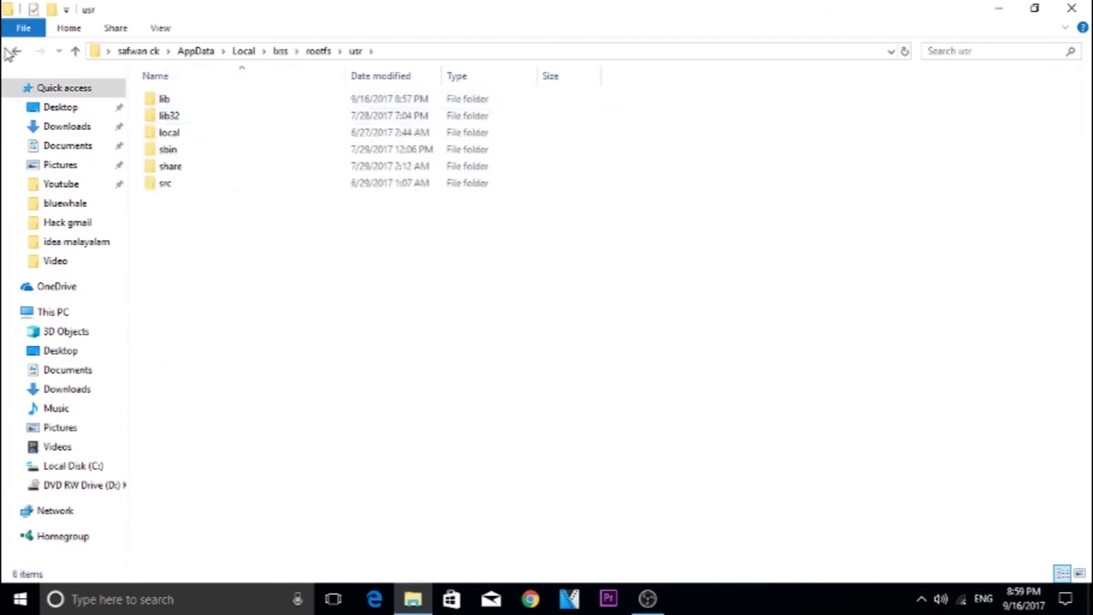
{"action": "left_click", "coordinate": [16, 52]}
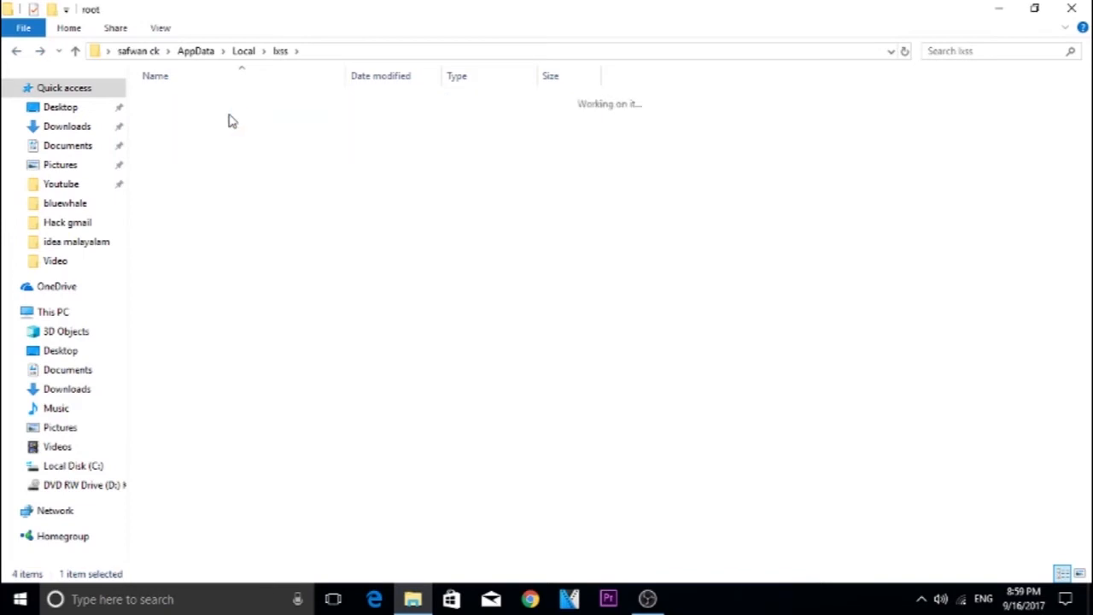
{"action": "double_click", "coordinate": [232, 120]}
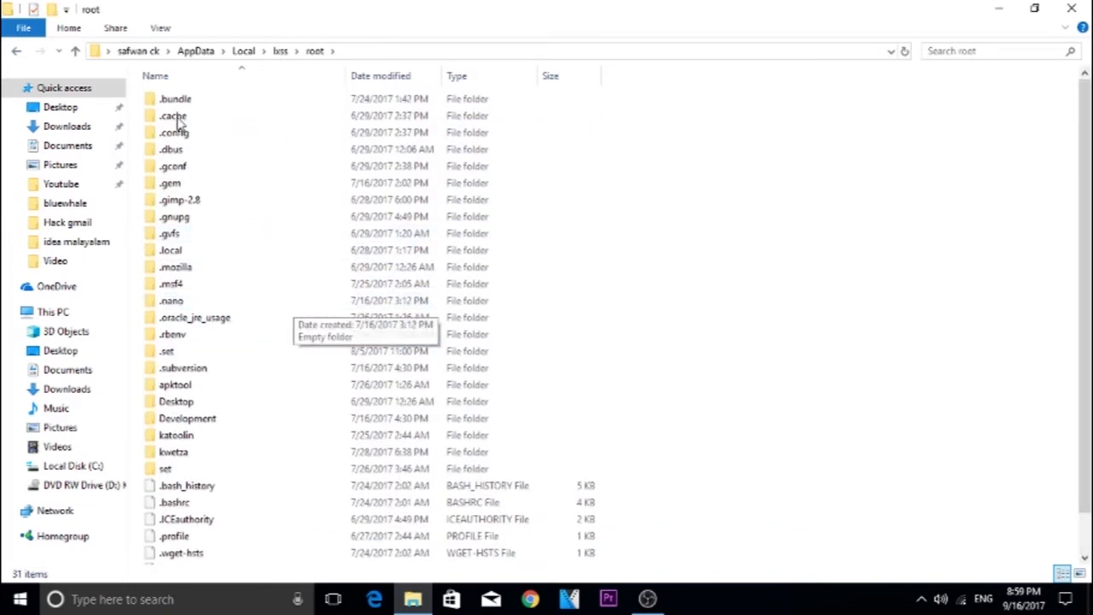
{"action": "key", "text": "ctrl+a"}
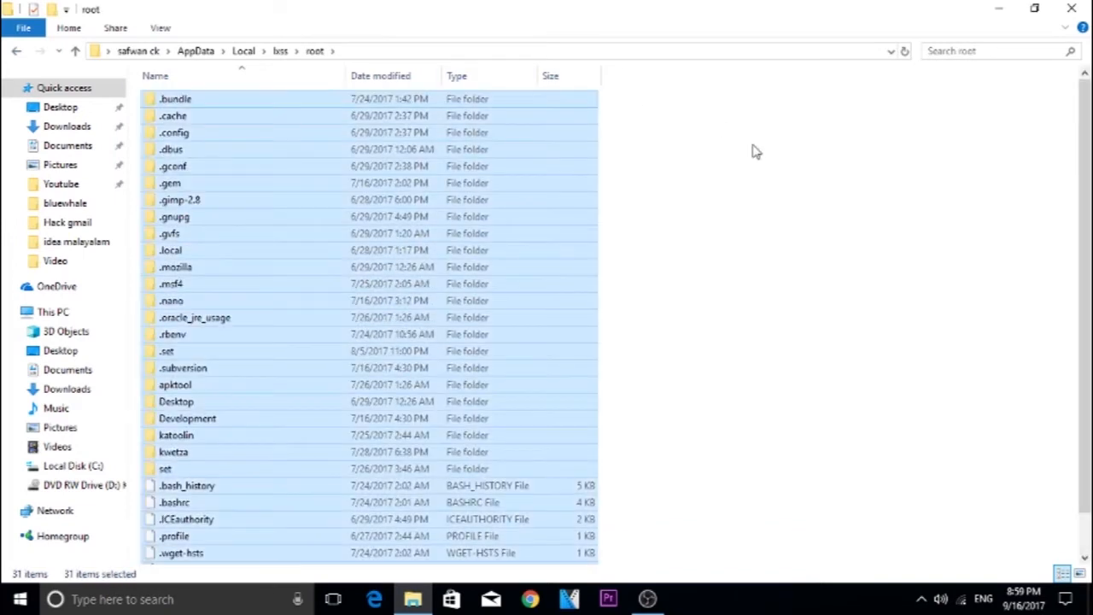
{"action": "key", "text": "Delete"}
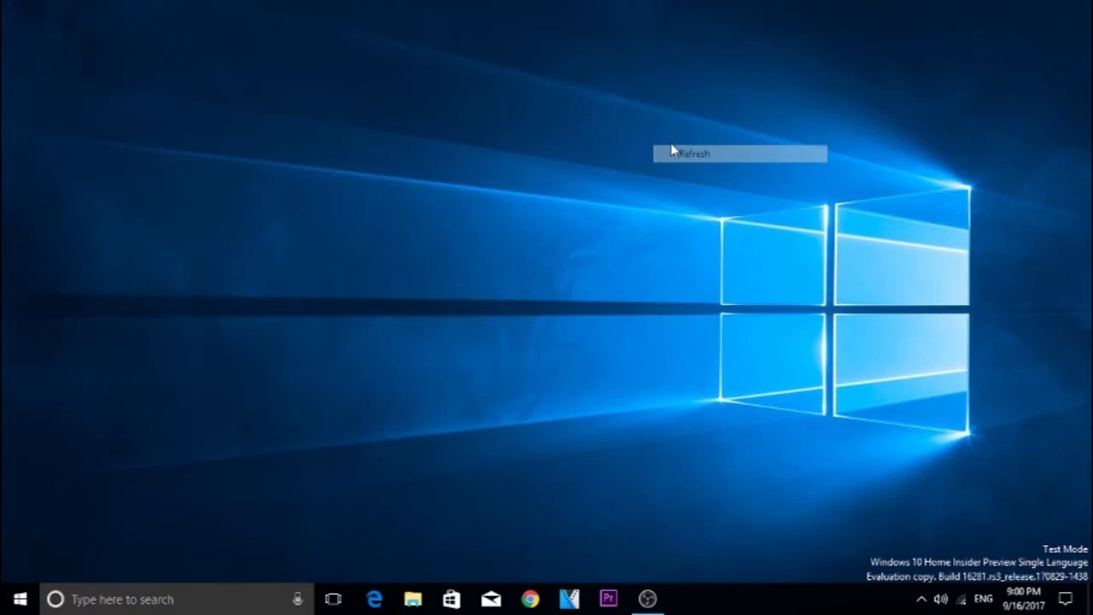
- Reach the Windows Features list via Control Panel > Programs and Features
{"action": "left_click", "coordinate": [693, 154]}
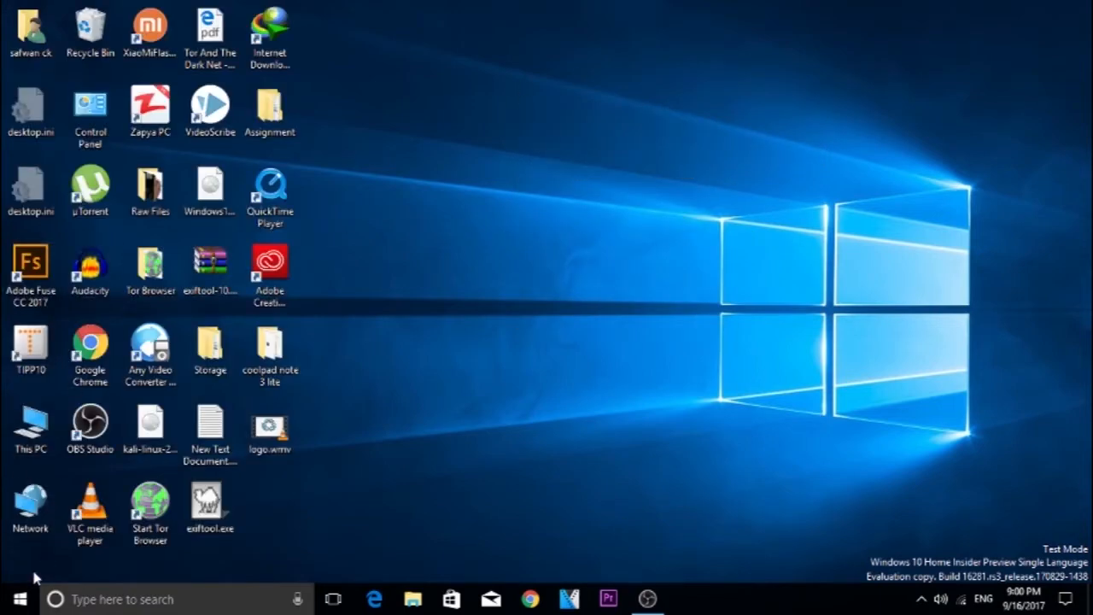
{"action": "left_click", "coordinate": [89, 111]}
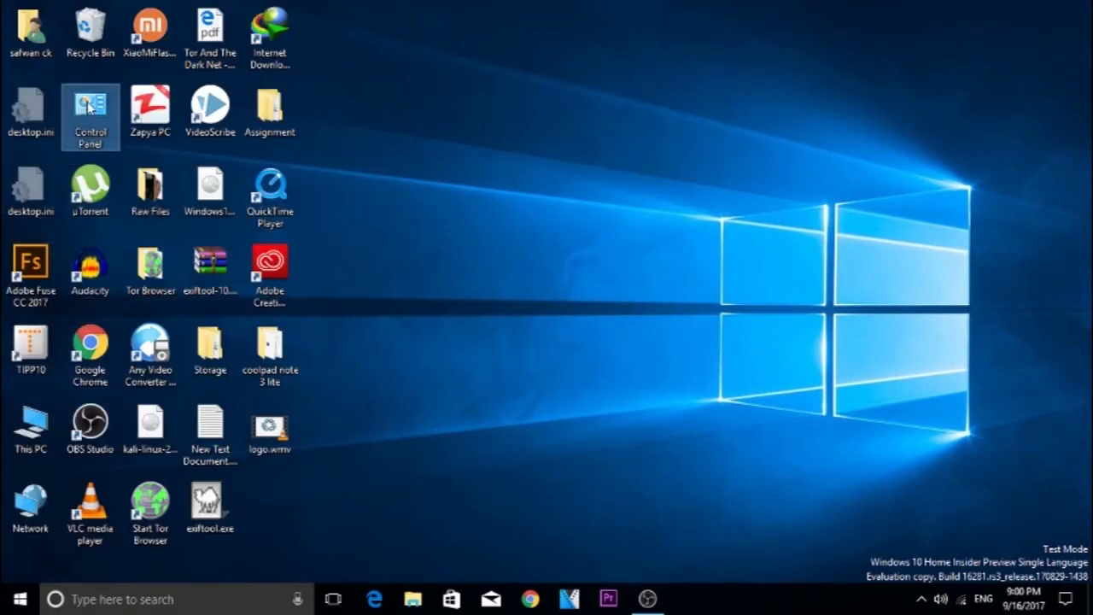
{"action": "double_click", "coordinate": [89, 111]}
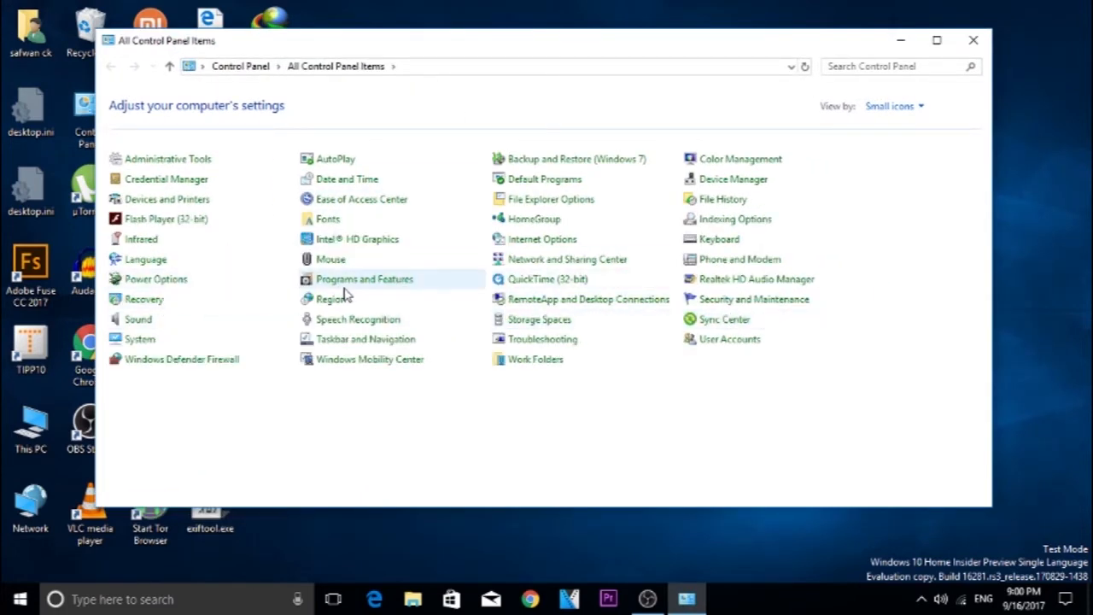
{"action": "left_click", "coordinate": [363, 278]}
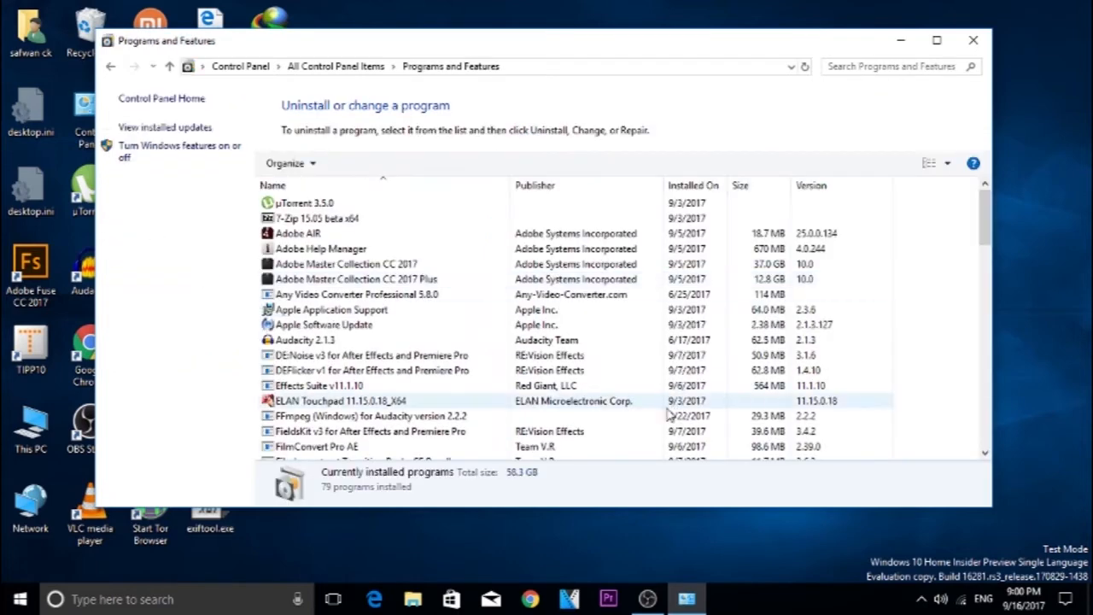
{"action": "left_click", "coordinate": [179, 150]}
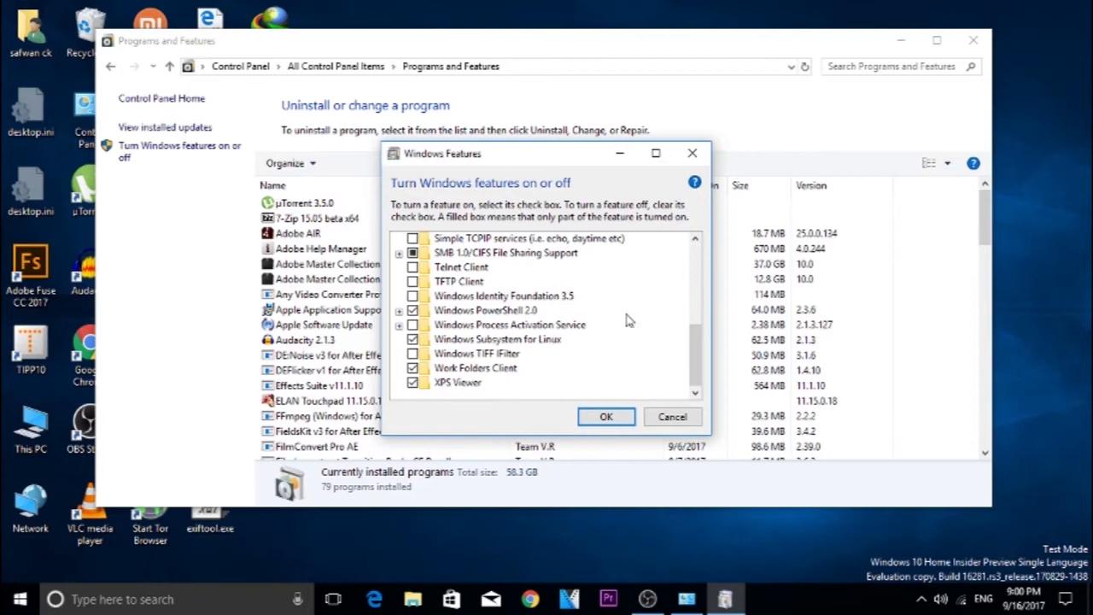
- Untick Windows Subsystem for Linux and apply the change with OK
{"action": "left_click", "coordinate": [499, 338]}
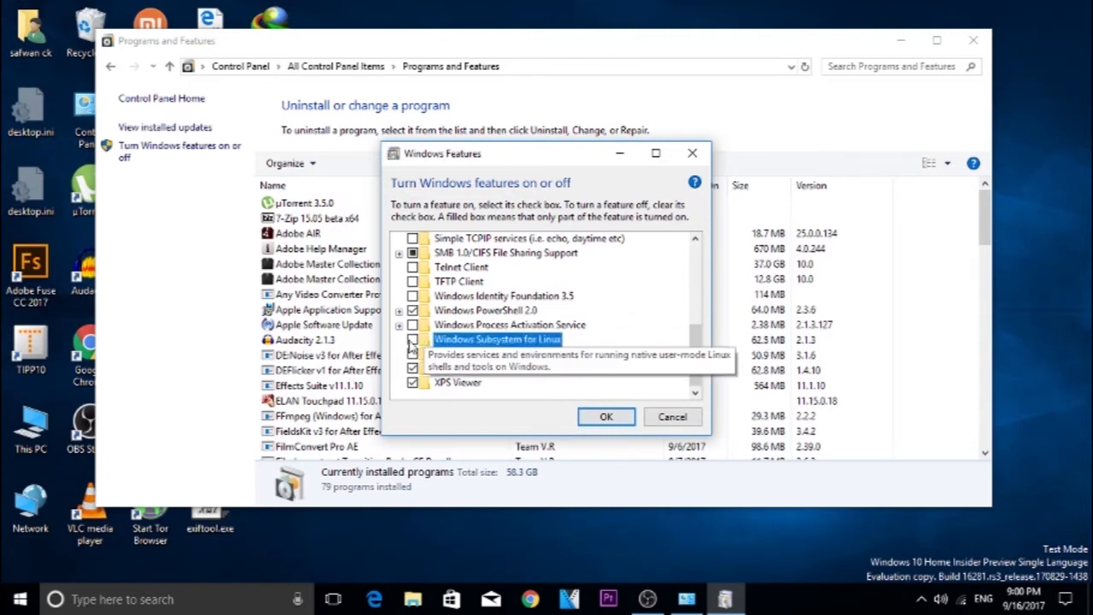
{"action": "left_click", "coordinate": [607, 416]}
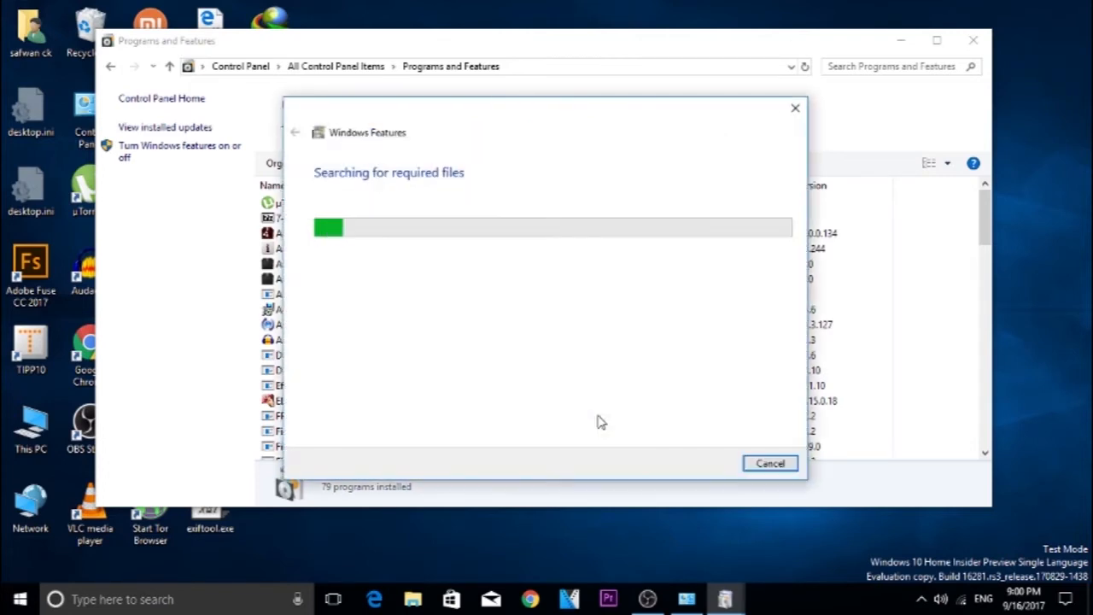